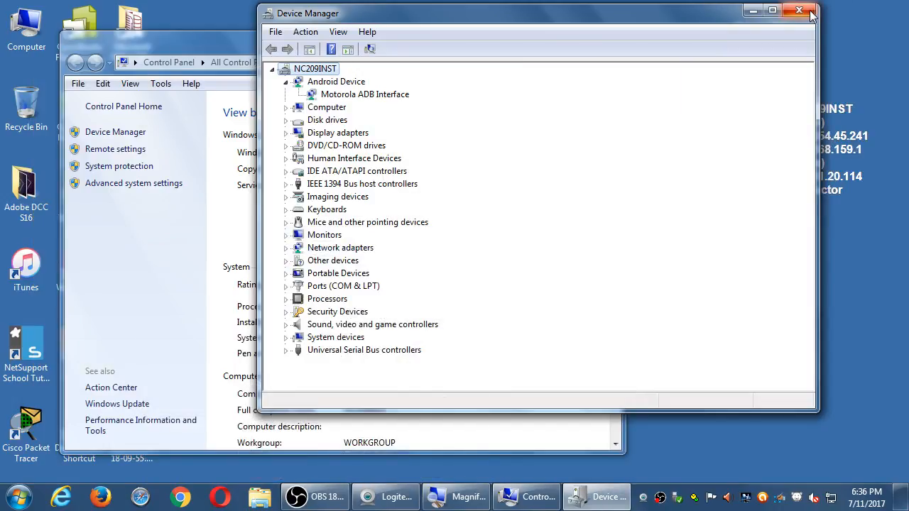
- Close the Device Manager and System windows to clear the desktop
{"action": "left_click", "coordinate": [798, 10]}
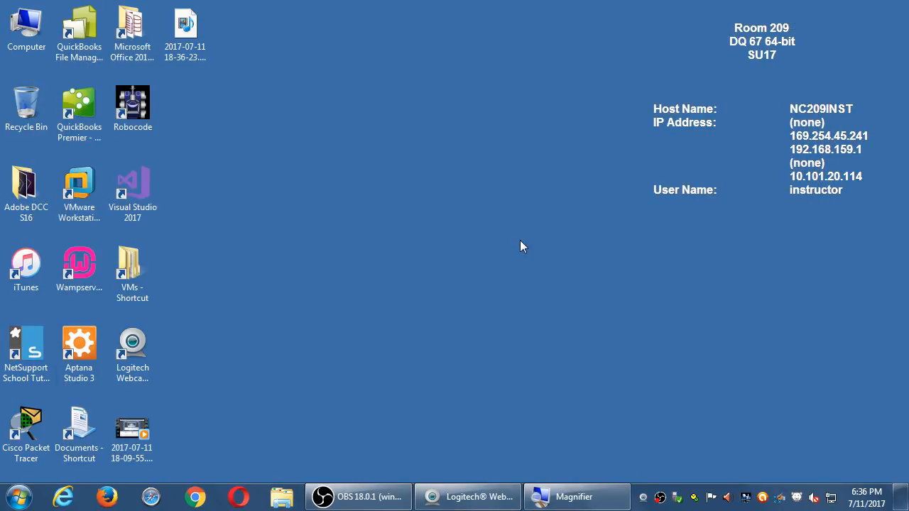
{"action": "mouse_move", "coordinate": [517, 247]}
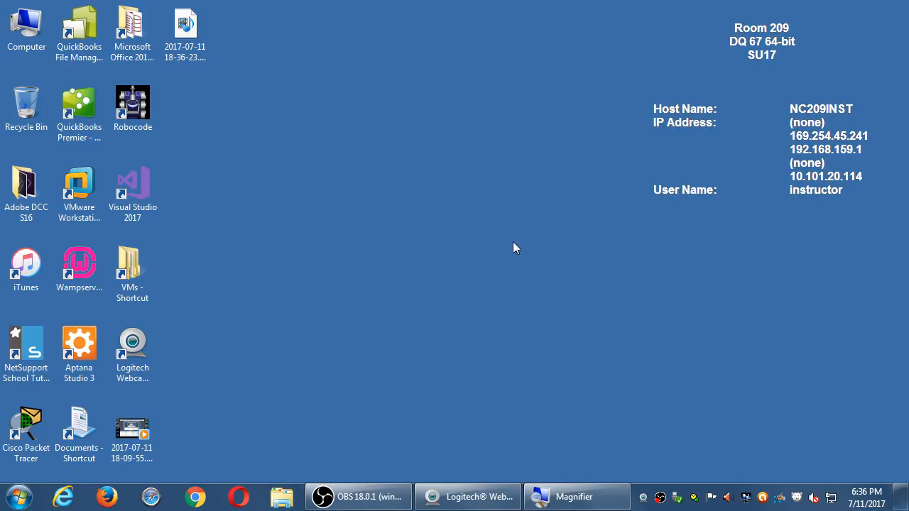
{"action": "mouse_move", "coordinate": [135, 151]}
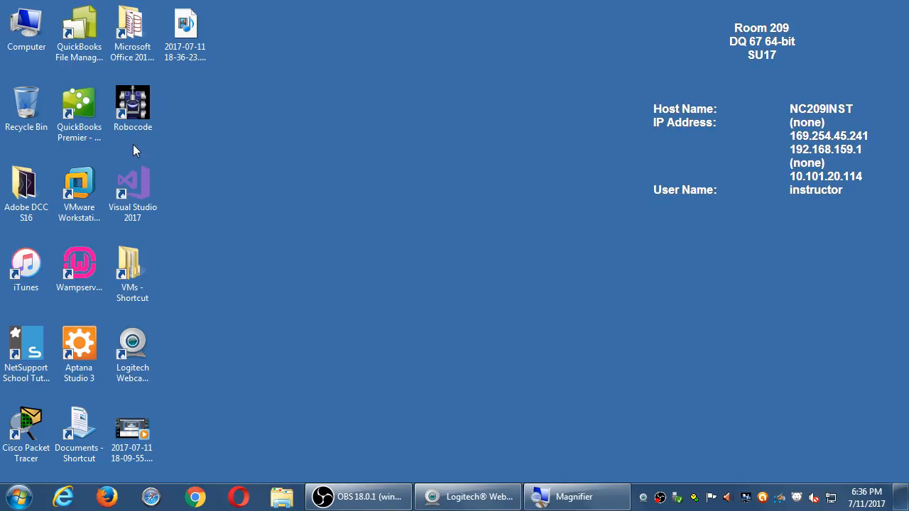
{"action": "mouse_move", "coordinate": [701, 415]}
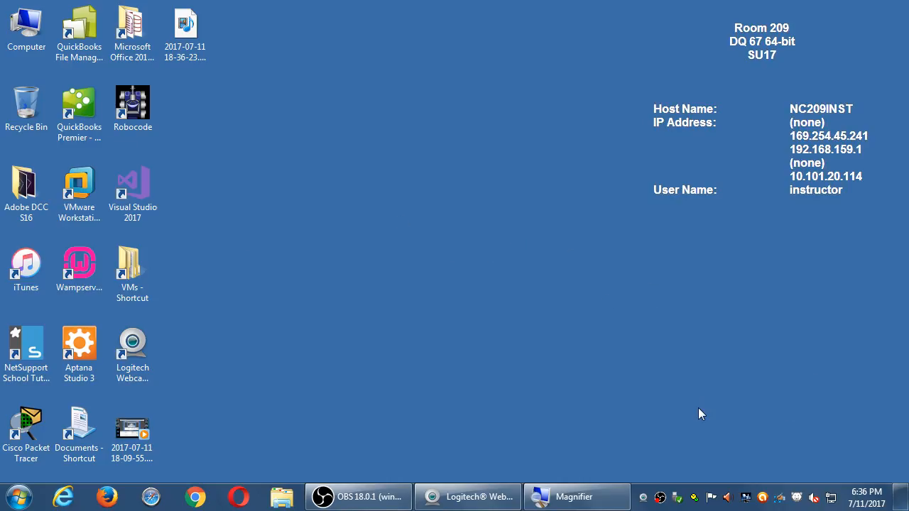
{"action": "mouse_move", "coordinate": [704, 424]}
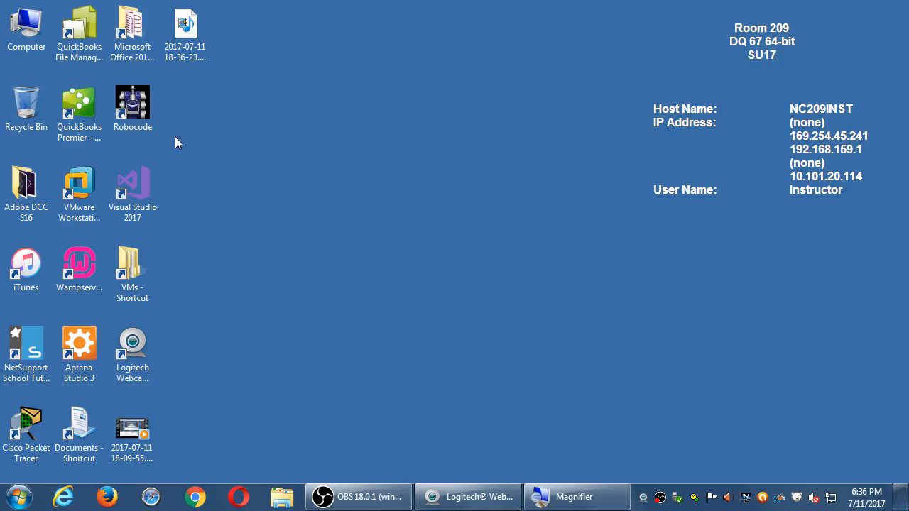
- From Computer > Properties, reach Device Manager and expand Android Device to show Motorola ADB Interface
{"action": "left_click", "coordinate": [25, 21]}
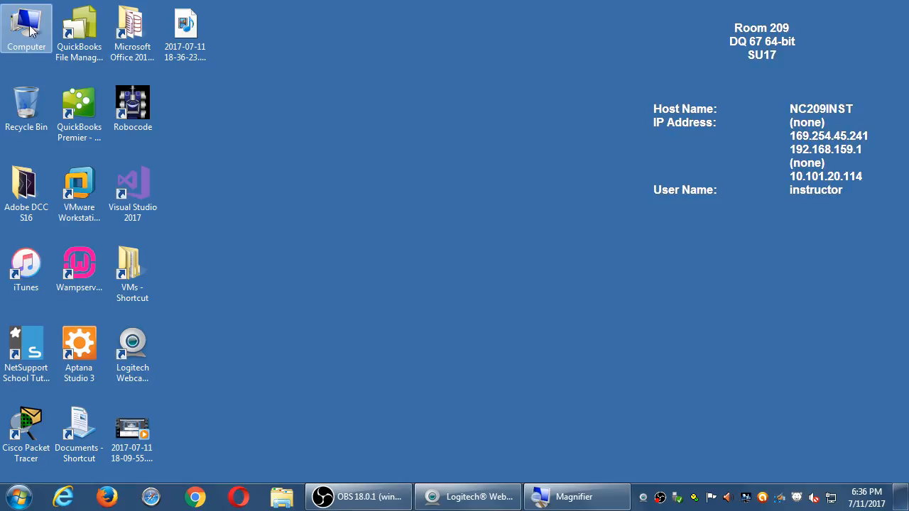
{"action": "right_click", "coordinate": [25, 26]}
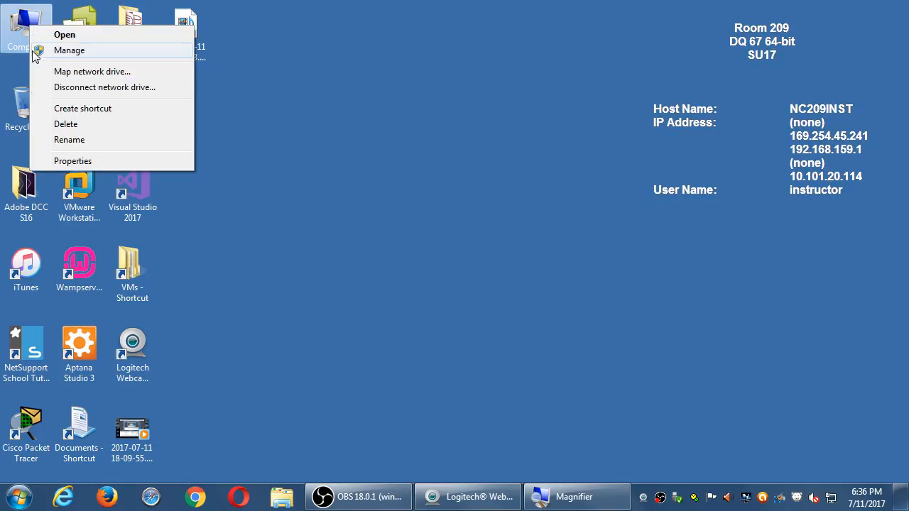
{"action": "mouse_move", "coordinate": [74, 161]}
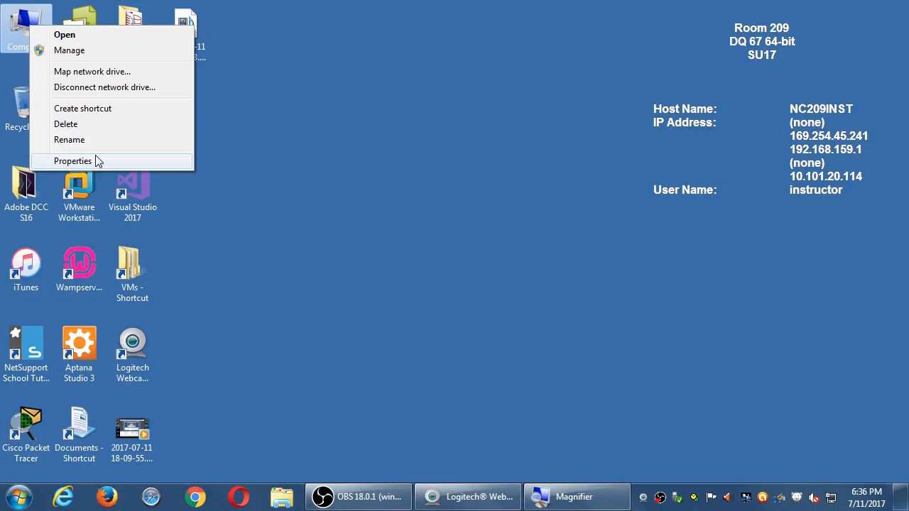
{"action": "left_click", "coordinate": [74, 162]}
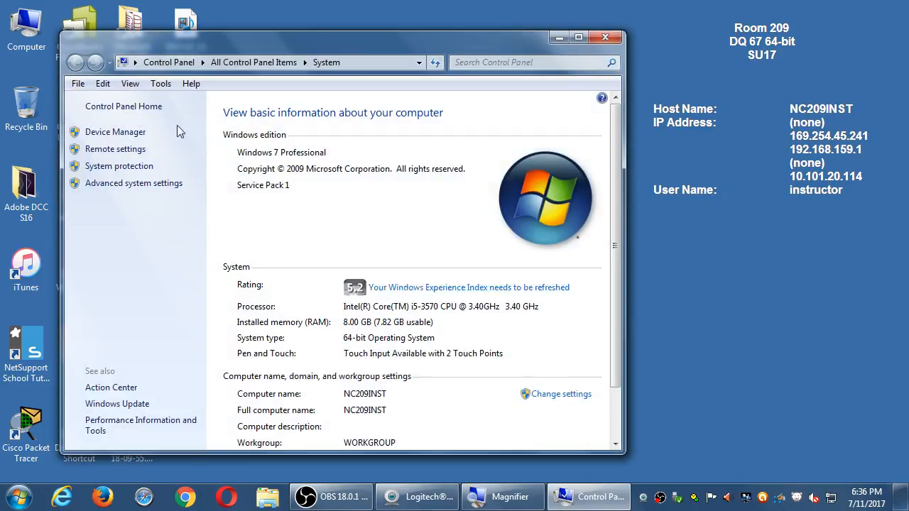
{"action": "left_click", "coordinate": [115, 131]}
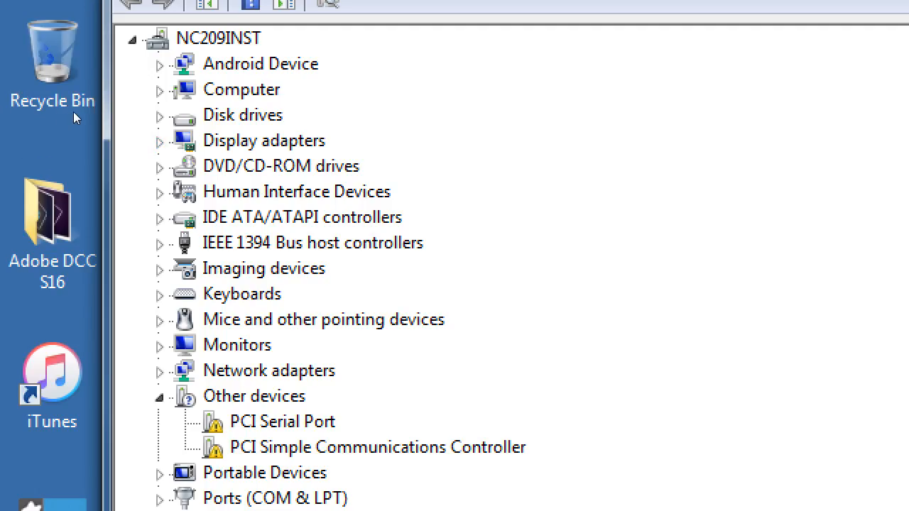
{"action": "left_click", "coordinate": [159, 64]}
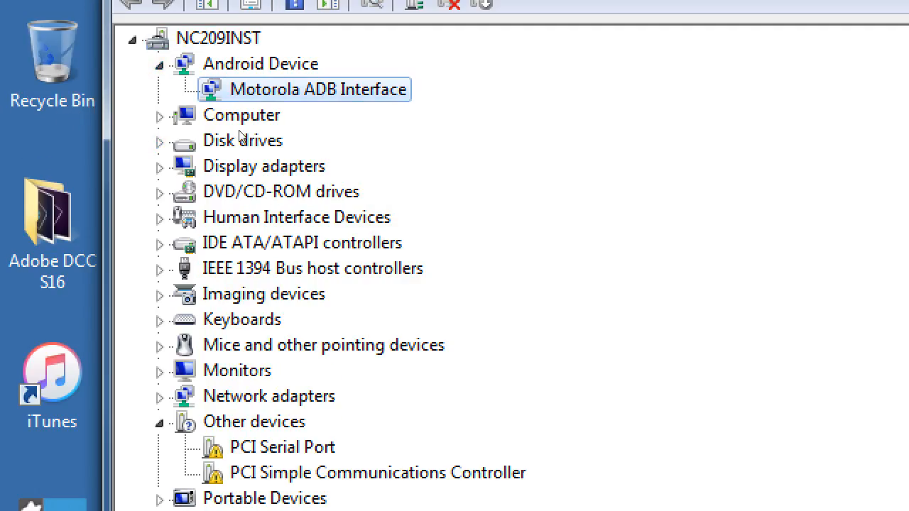
{"action": "mouse_move", "coordinate": [256, 136]}
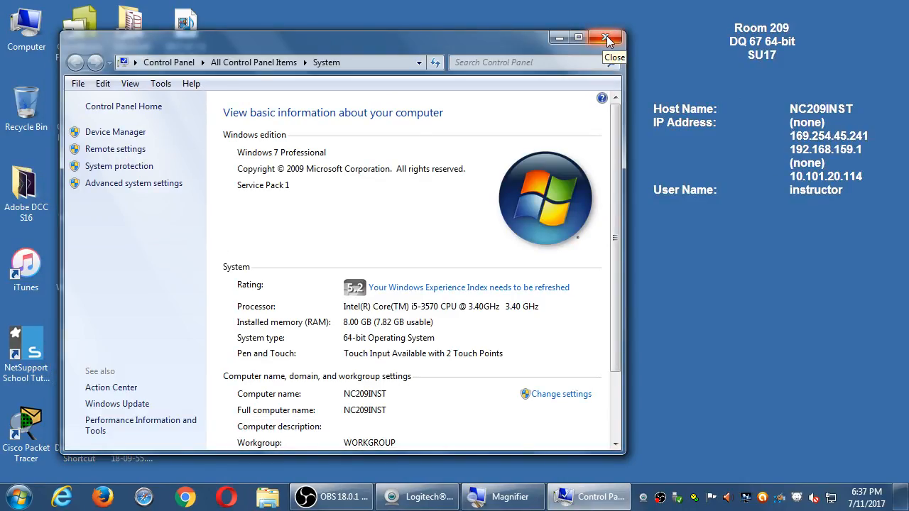
- Close the System window and select the Visual Studio 2017 desktop shortcut
{"action": "left_click", "coordinate": [608, 38]}
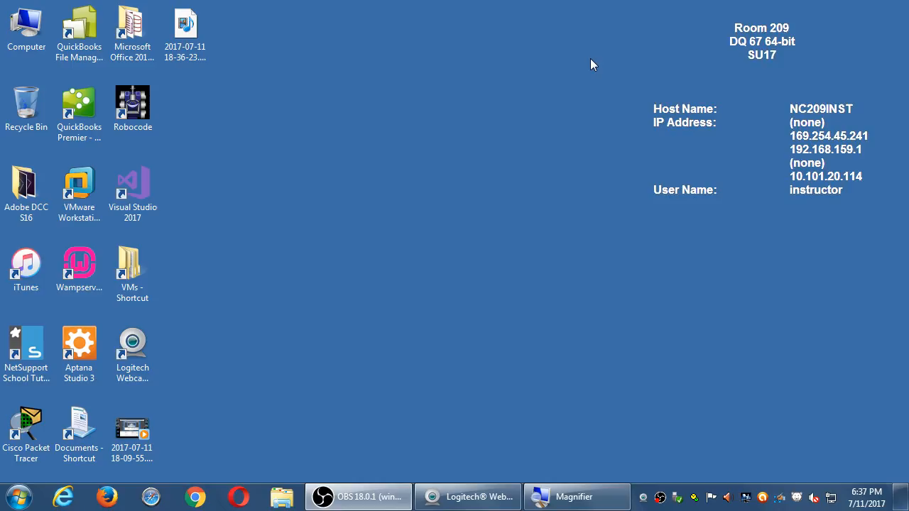
{"action": "mouse_move", "coordinate": [420, 130]}
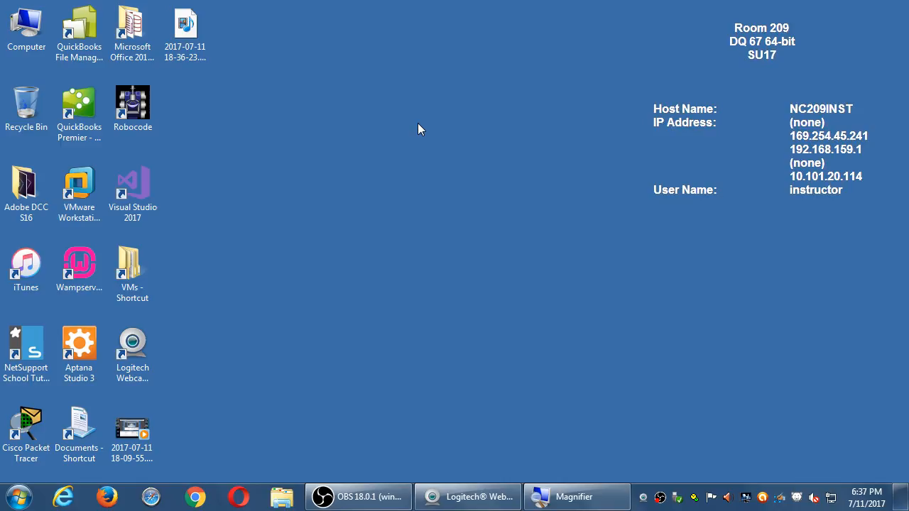
{"action": "left_click", "coordinate": [132, 187]}
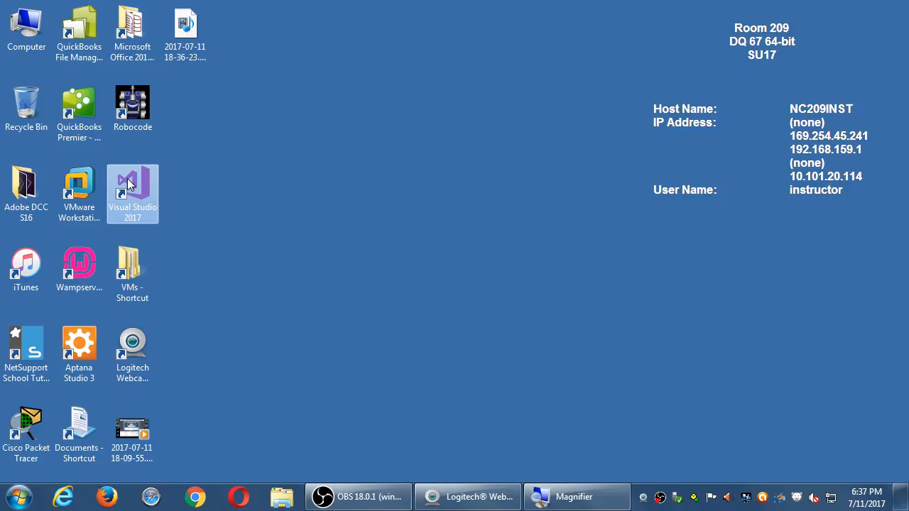
- Launch Visual Studio 2017 from its desktop shortcut to reach the welcome screen
{"action": "double_click", "coordinate": [132, 185]}
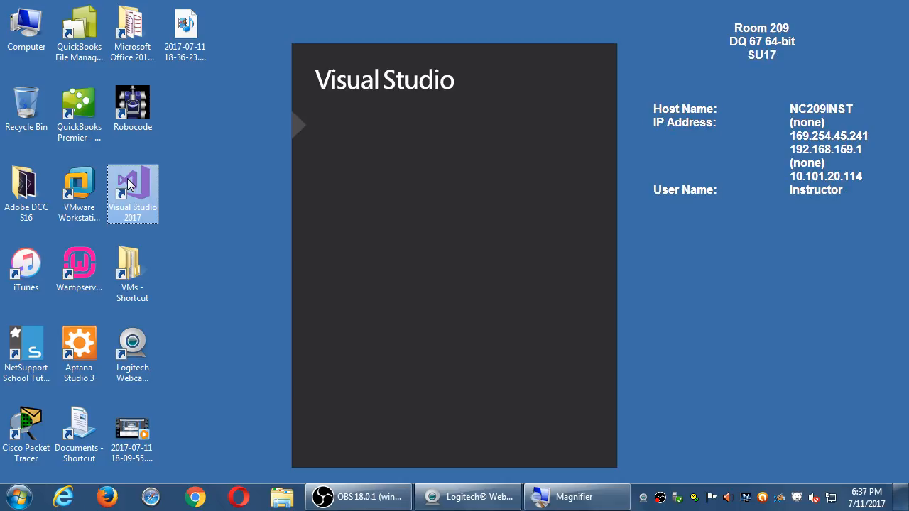
{"action": "double_click", "coordinate": [132, 185]}
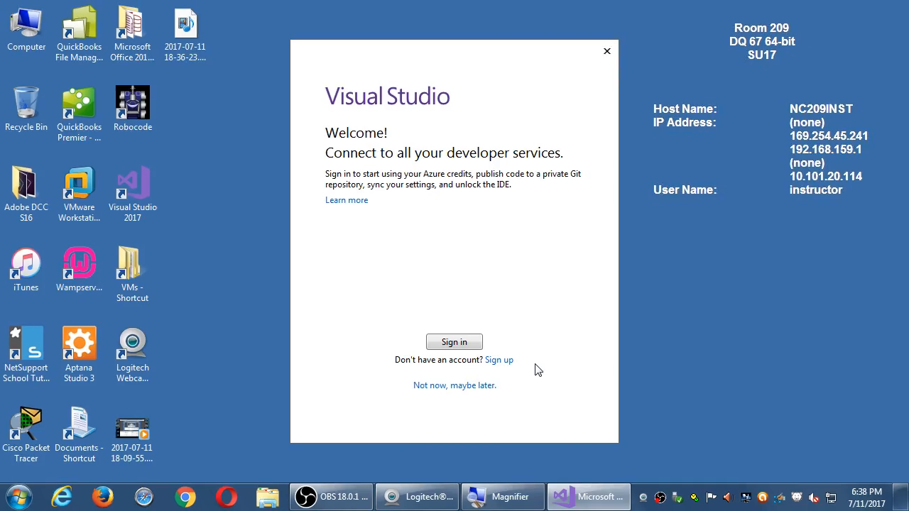
{"action": "mouse_move", "coordinate": [364, 462]}
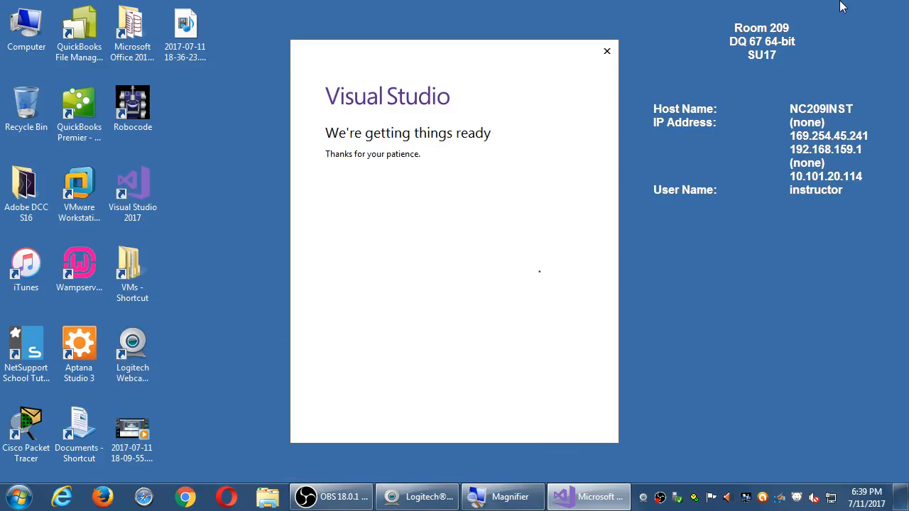
{"action": "mouse_move", "coordinate": [673, 155]}
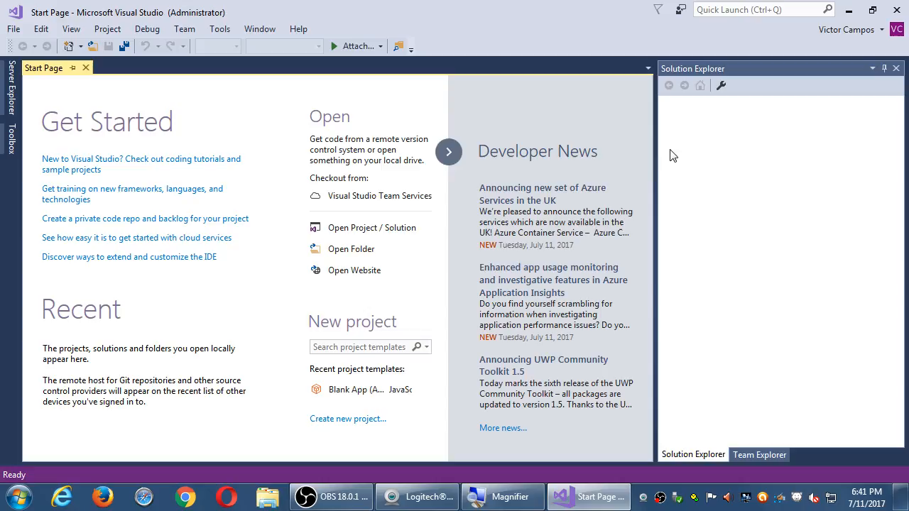
{"action": "mouse_move", "coordinate": [512, 39]}
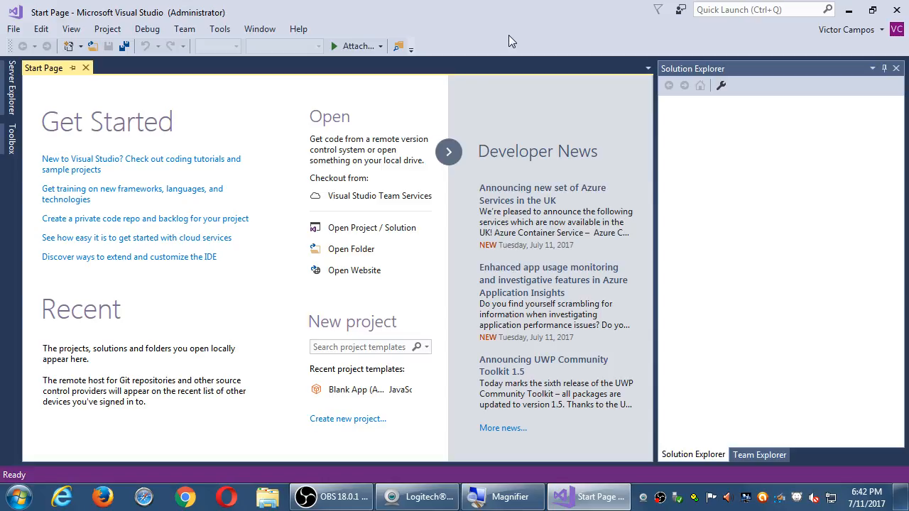
{"action": "mouse_move", "coordinate": [207, 6]}
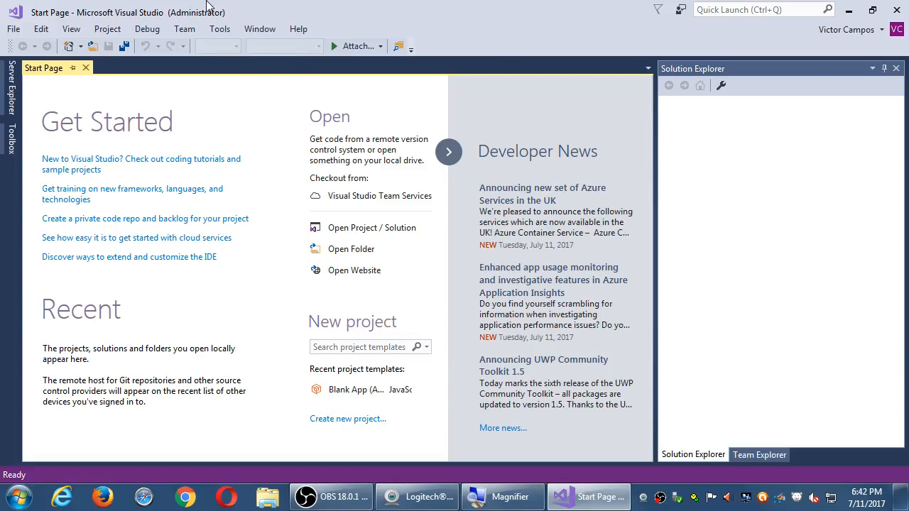
{"action": "left_click", "coordinate": [13, 29]}
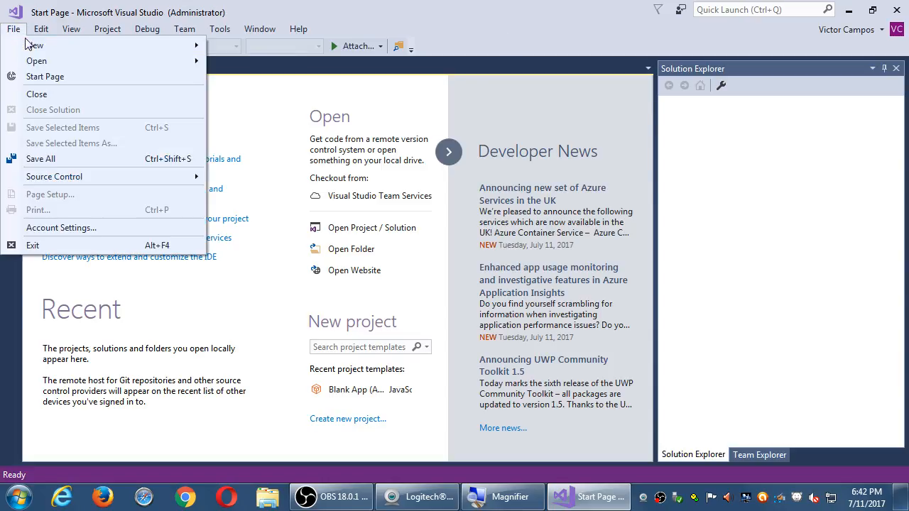
{"action": "mouse_move", "coordinate": [34, 44]}
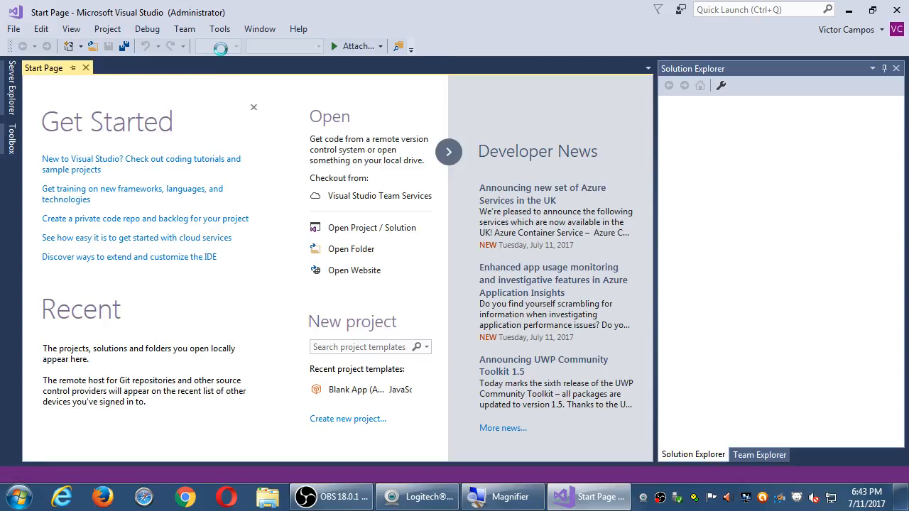
{"action": "left_click", "coordinate": [348, 418]}
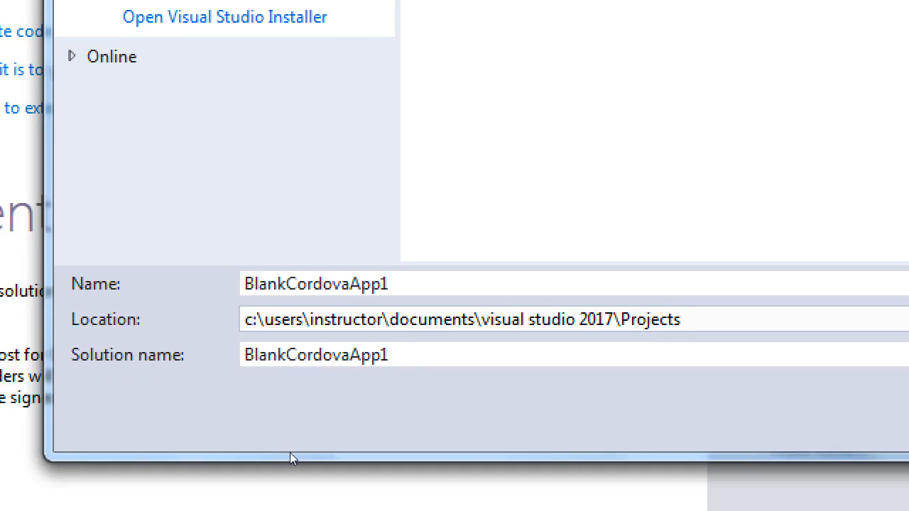
- Create a test02 folder on the Desktop and choose it as the project location
{"action": "triple_click", "coordinate": [462, 318]}
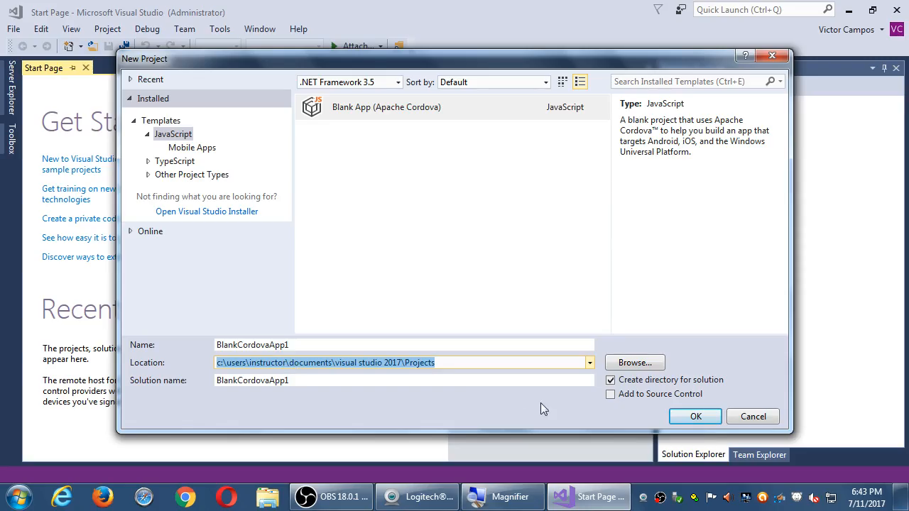
{"action": "left_click", "coordinate": [633, 362]}
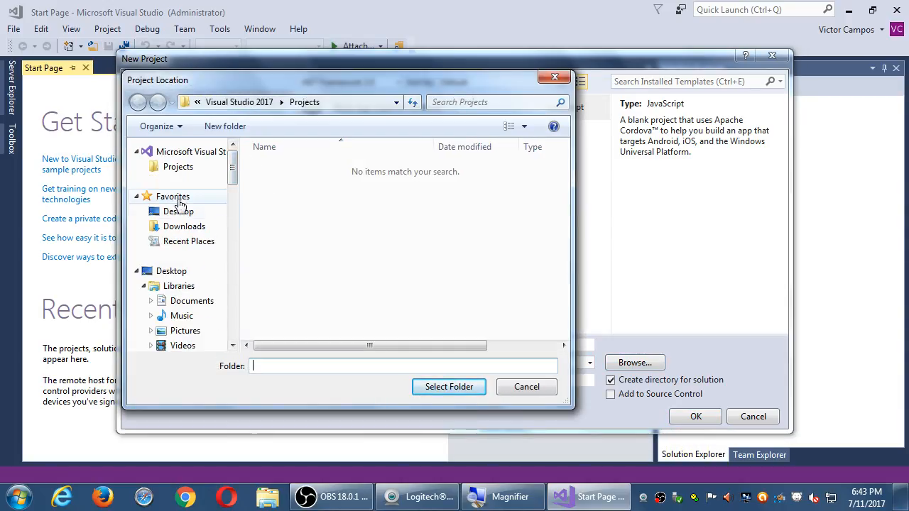
{"action": "left_click", "coordinate": [179, 210]}
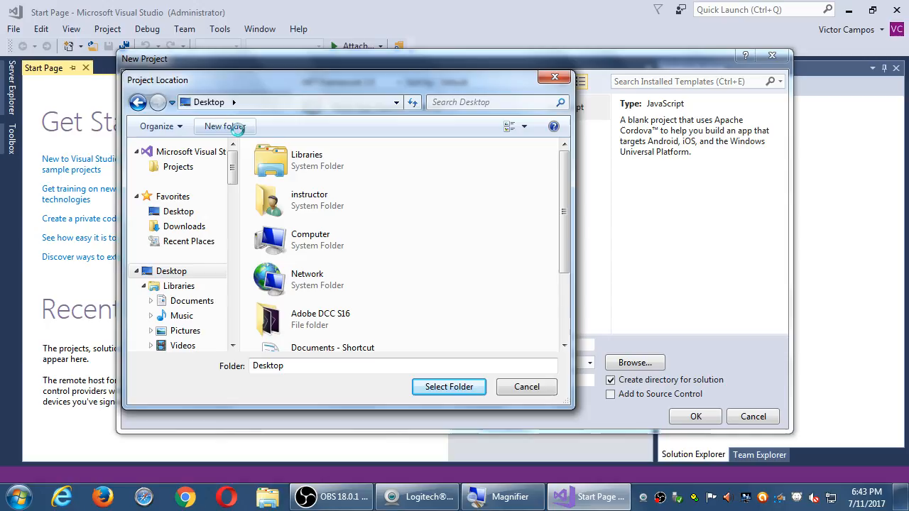
{"action": "left_click", "coordinate": [225, 125]}
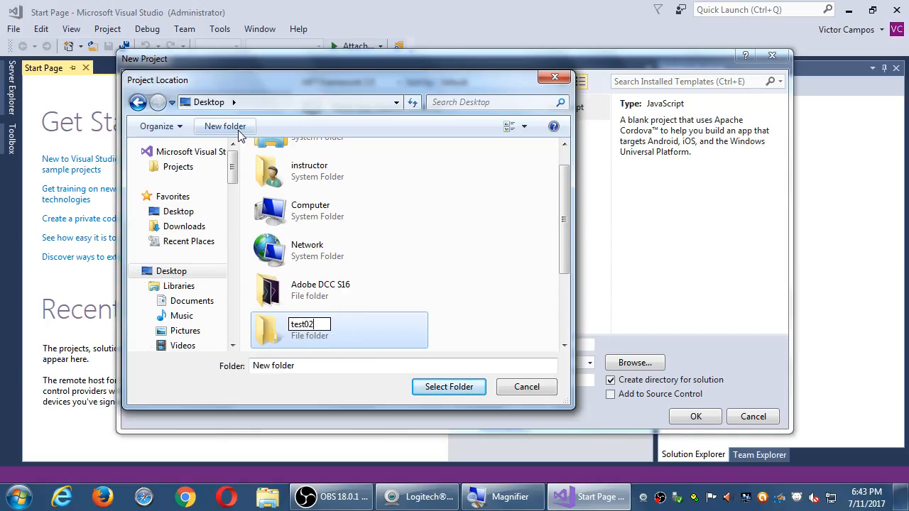
{"action": "double_click", "coordinate": [338, 330]}
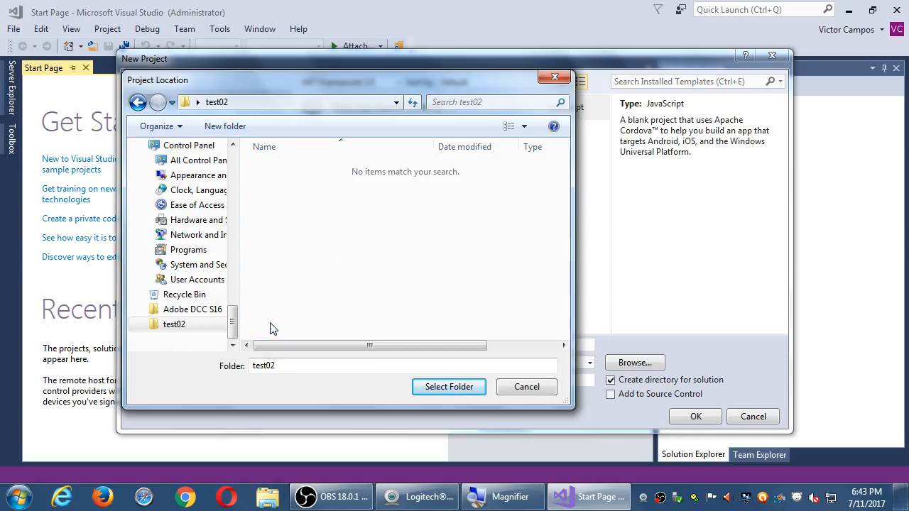
{"action": "left_click", "coordinate": [449, 386]}
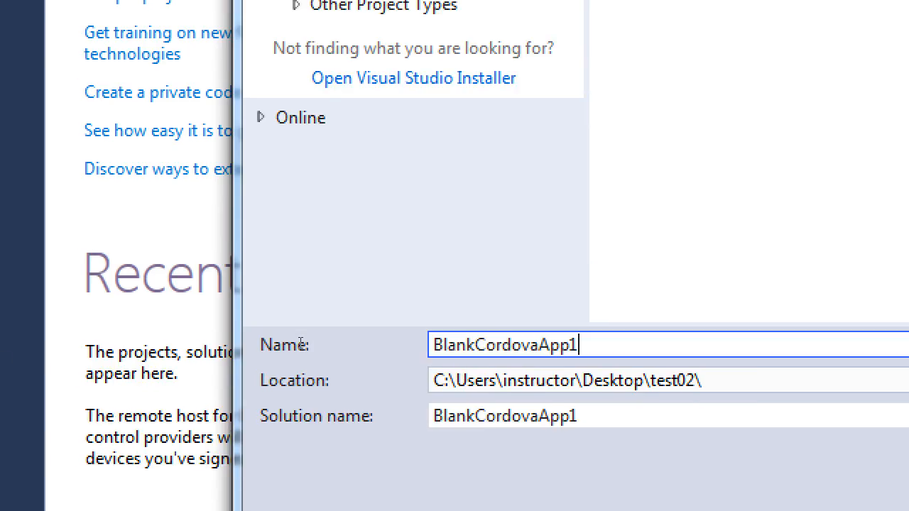
- Name the project Test02, verify the test02 location and confirm with OK
{"action": "type", "text": "Test0"}
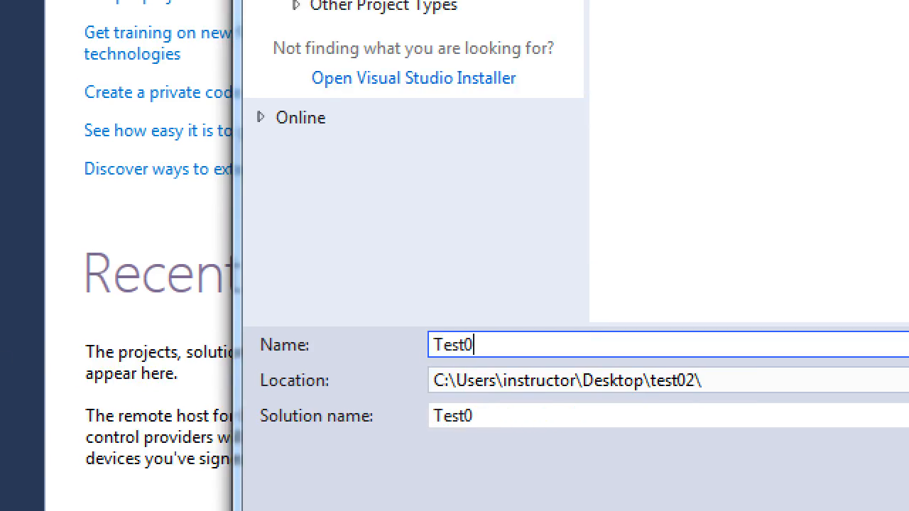
{"action": "type", "text": "2"}
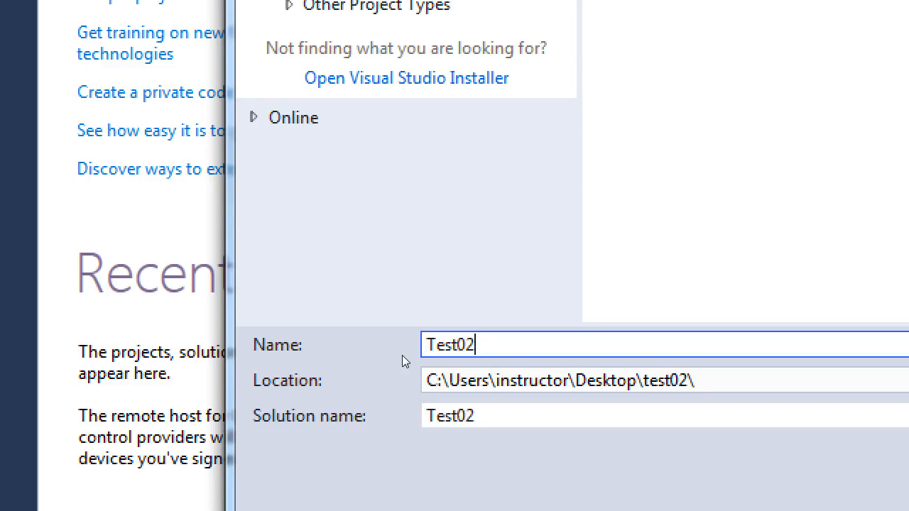
{"action": "left_click", "coordinate": [559, 381]}
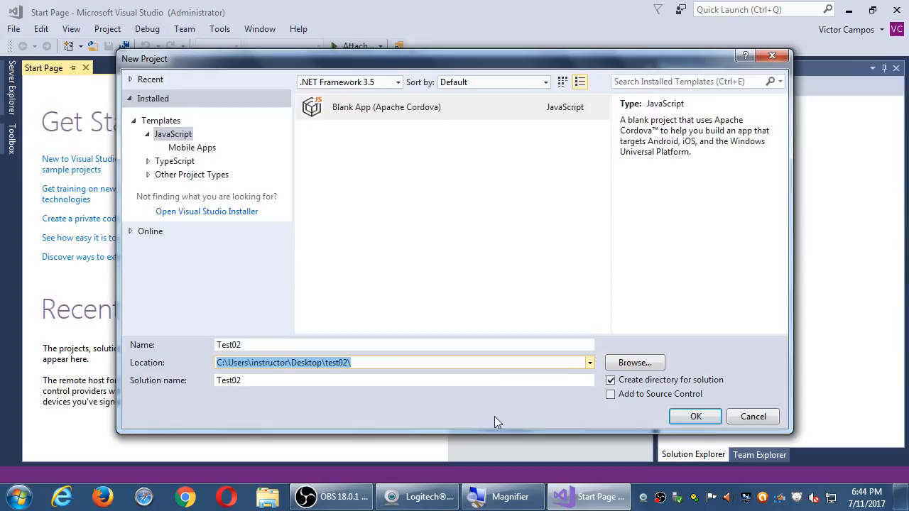
{"action": "left_click", "coordinate": [697, 416]}
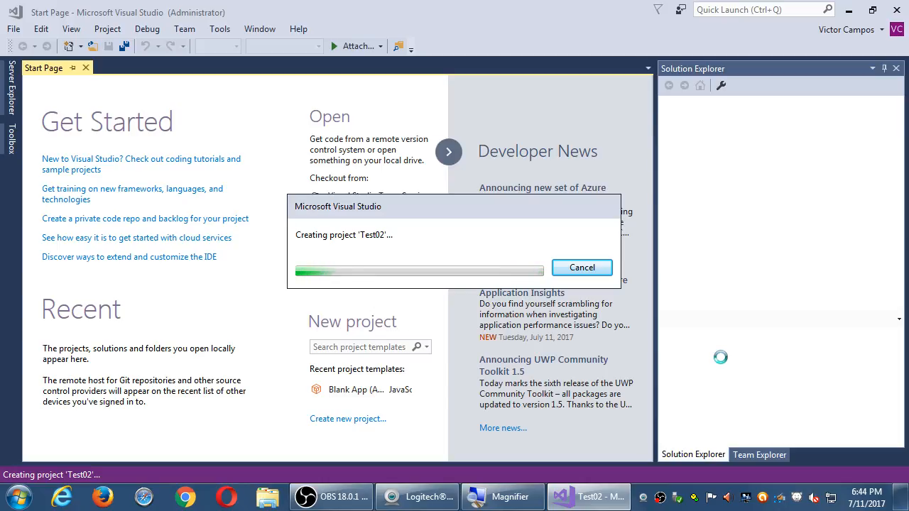
{"action": "mouse_move", "coordinate": [725, 362]}
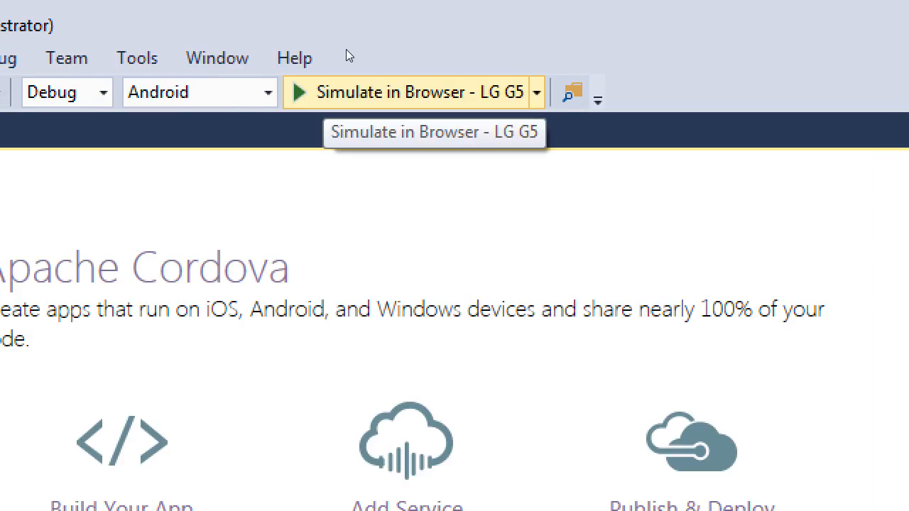
{"action": "mouse_move", "coordinate": [460, 17]}
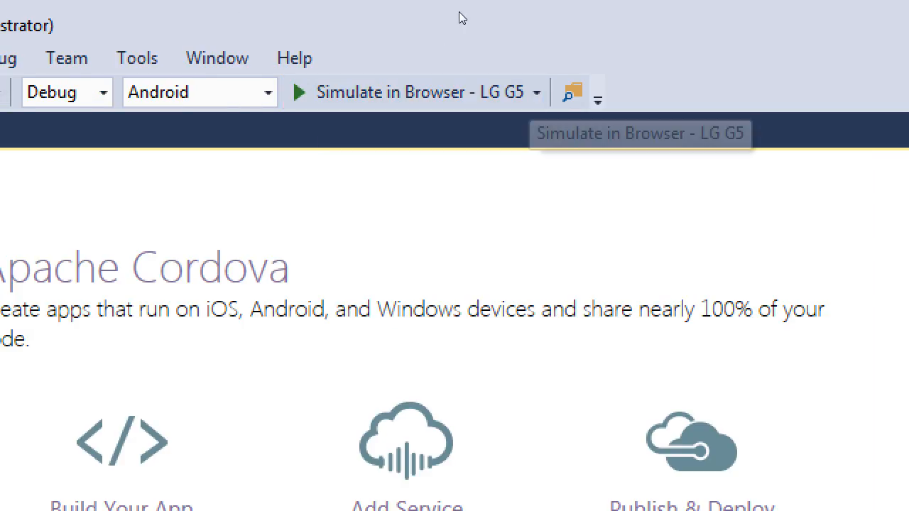
{"action": "mouse_move", "coordinate": [449, 35]}
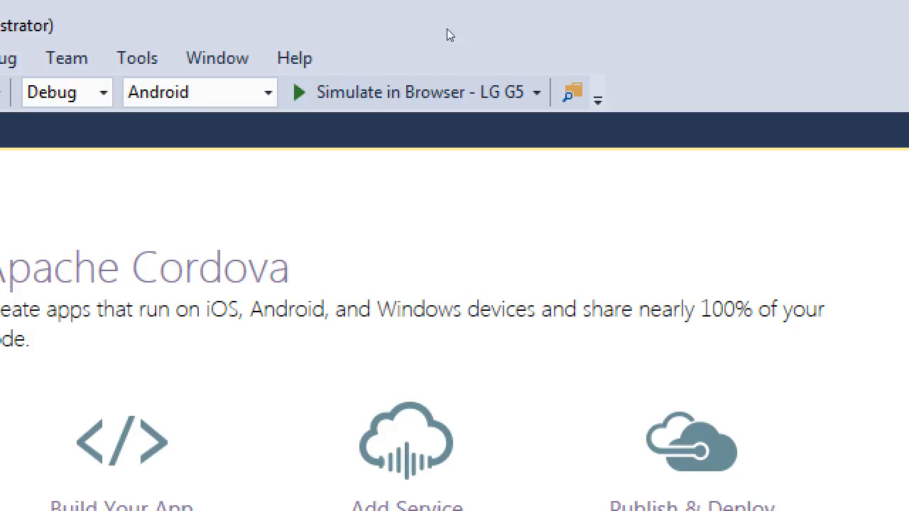
{"action": "mouse_move", "coordinate": [455, 33]}
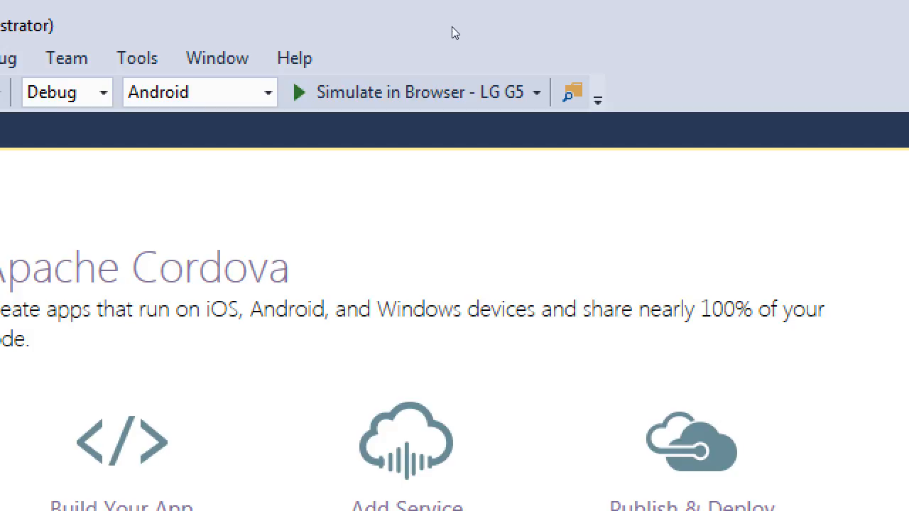
- Show the run-target list once the Test02 project finishes creating
{"action": "left_click", "coordinate": [537, 92]}
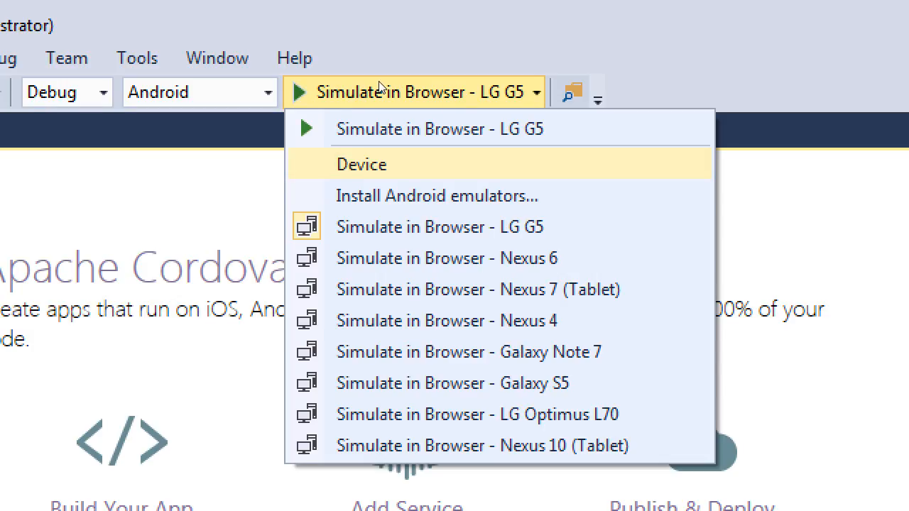
- Choose Device as the run target and verify it is checked
{"action": "left_click", "coordinate": [361, 165]}
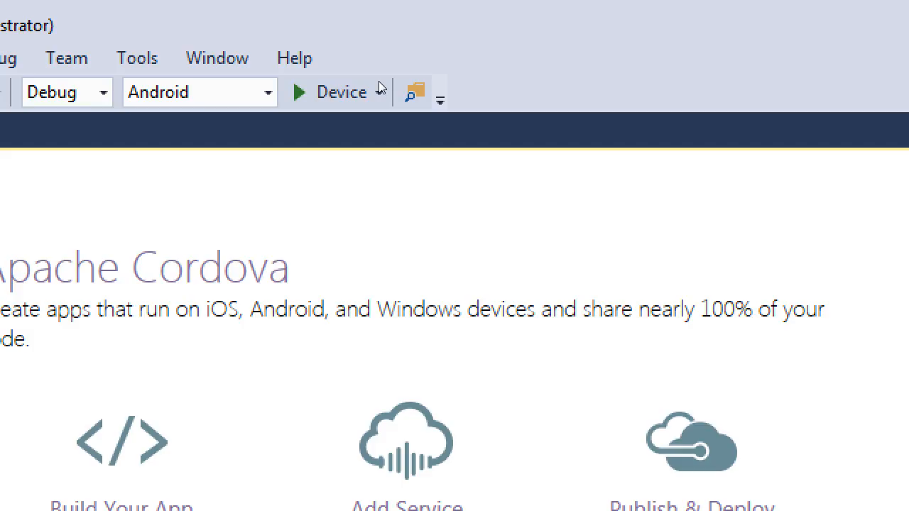
{"action": "mouse_move", "coordinate": [367, 68]}
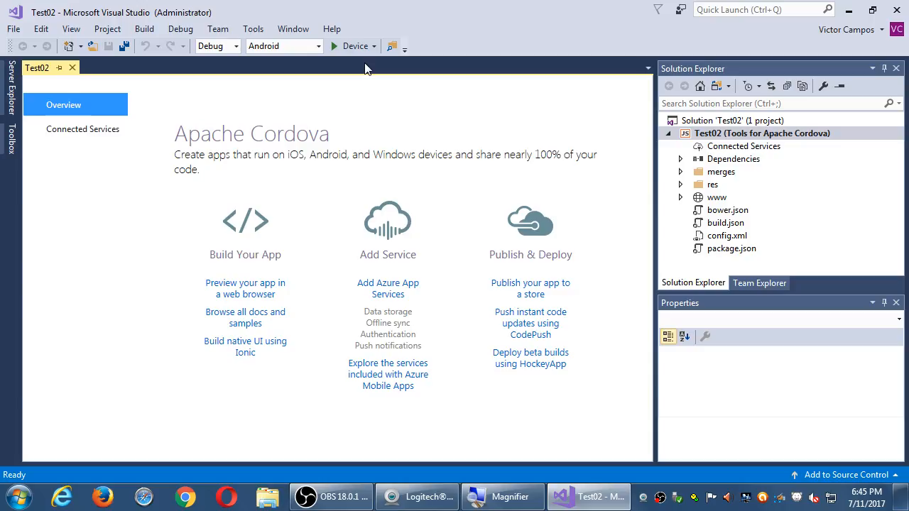
{"action": "mouse_move", "coordinate": [355, 40]}
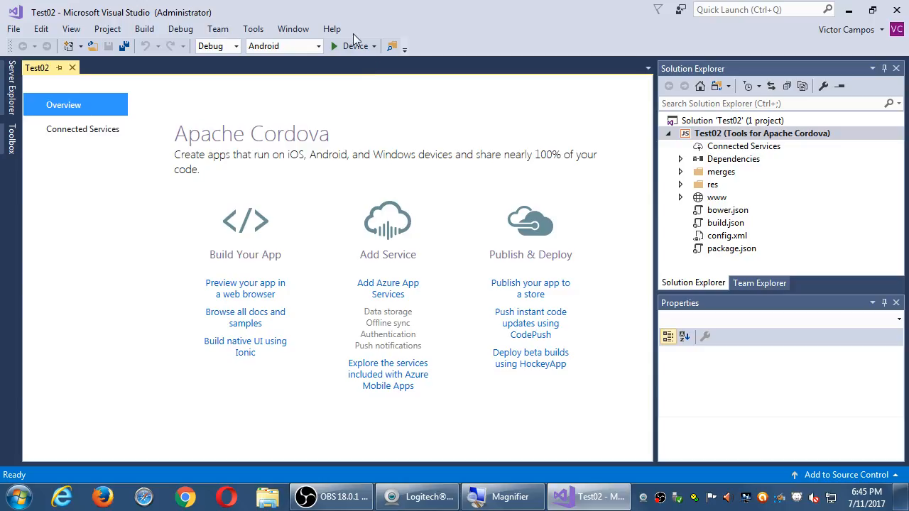
{"action": "left_click", "coordinate": [375, 46]}
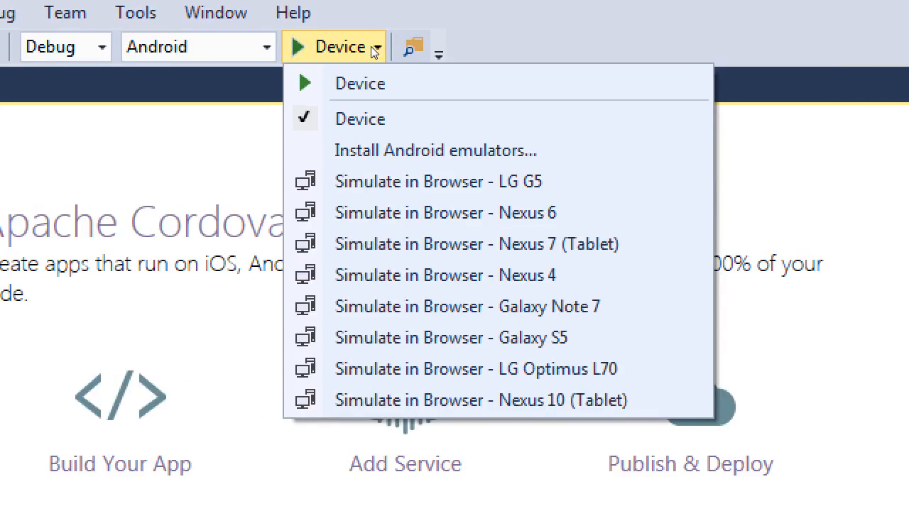
{"action": "mouse_move", "coordinate": [467, 36]}
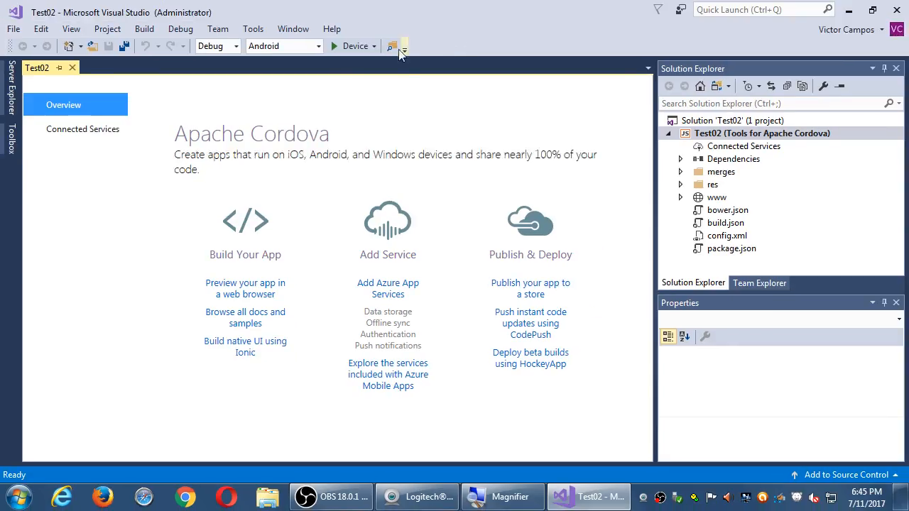
{"action": "mouse_move", "coordinate": [348, 45]}
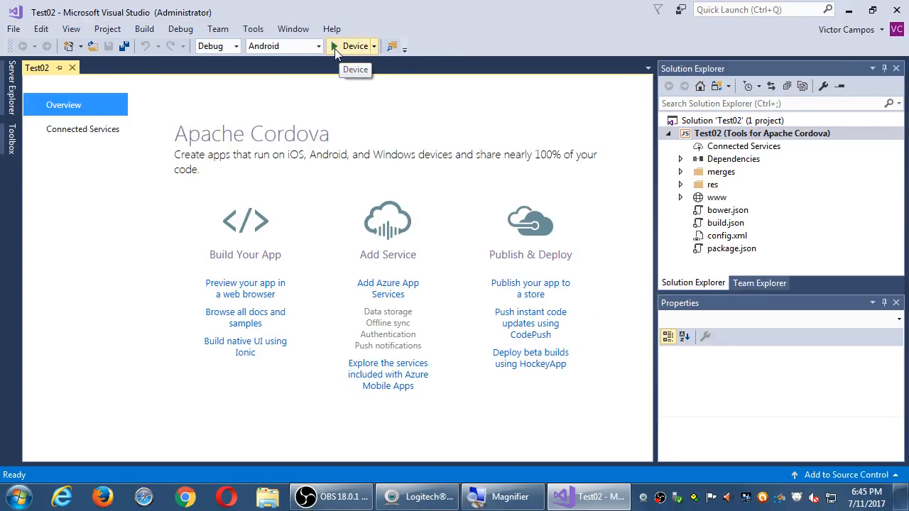
- Start the Test02 build on Device with the green run button
{"action": "left_click", "coordinate": [333, 45]}
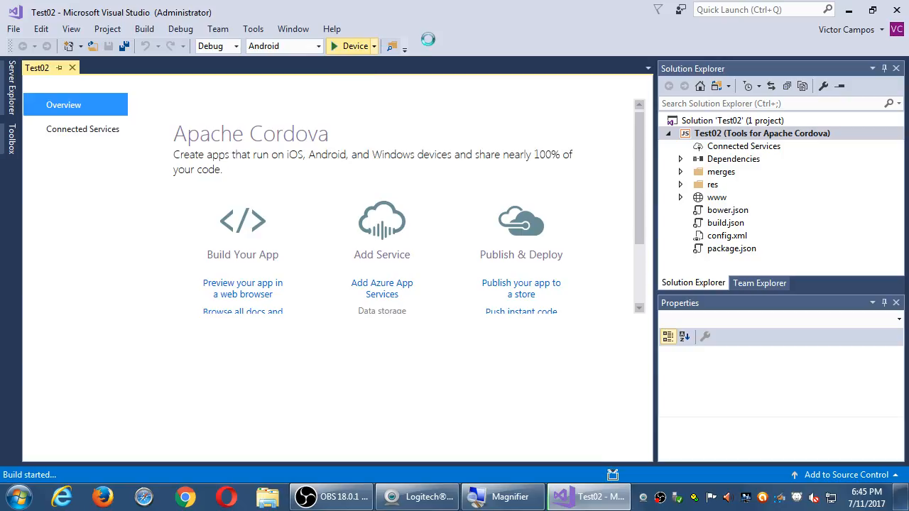
{"action": "left_click", "coordinate": [353, 46]}
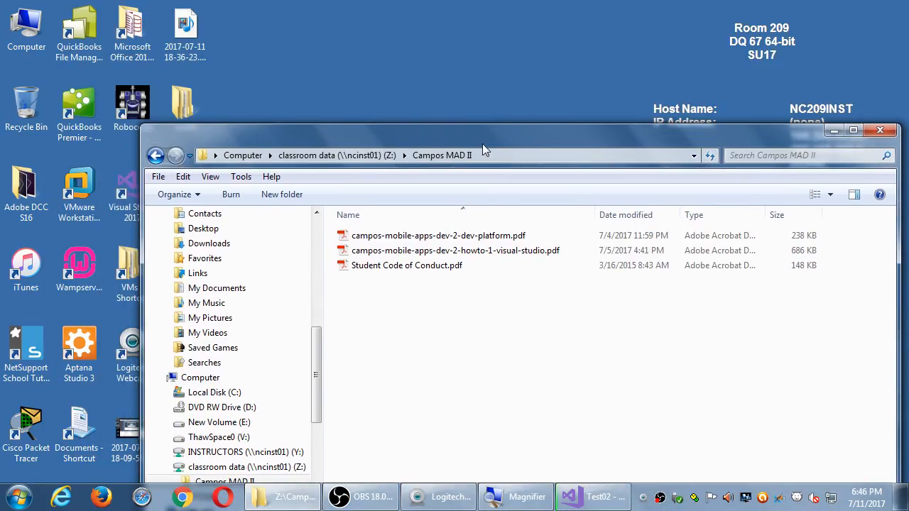
- Select campos-mobile-apps-dev-2-howto-1-visual-studio.pdf in the Campos MAD II folder
{"action": "left_click", "coordinate": [455, 250]}
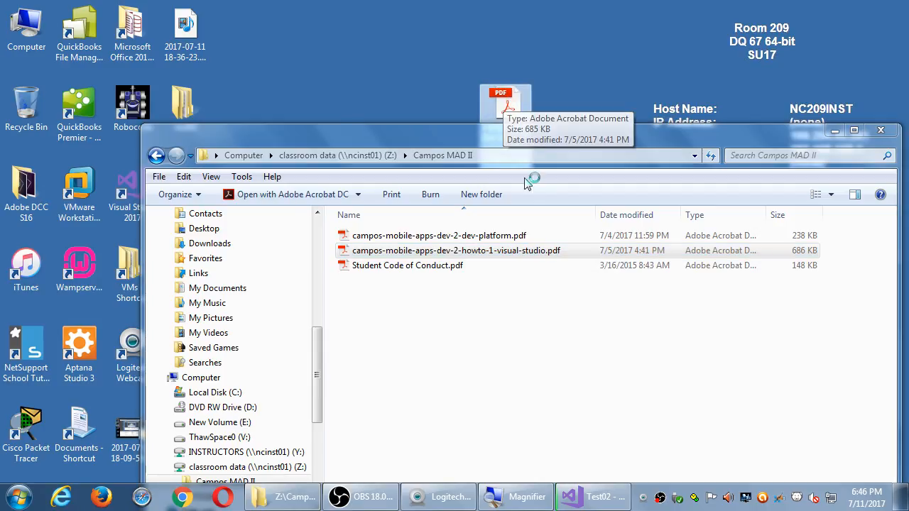
{"action": "mouse_move", "coordinate": [547, 151]}
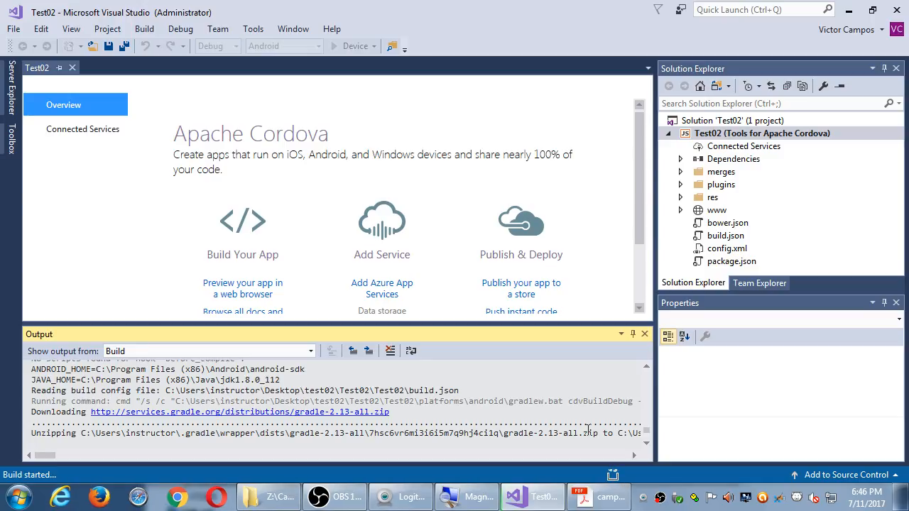
{"action": "left_click", "coordinate": [599, 497]}
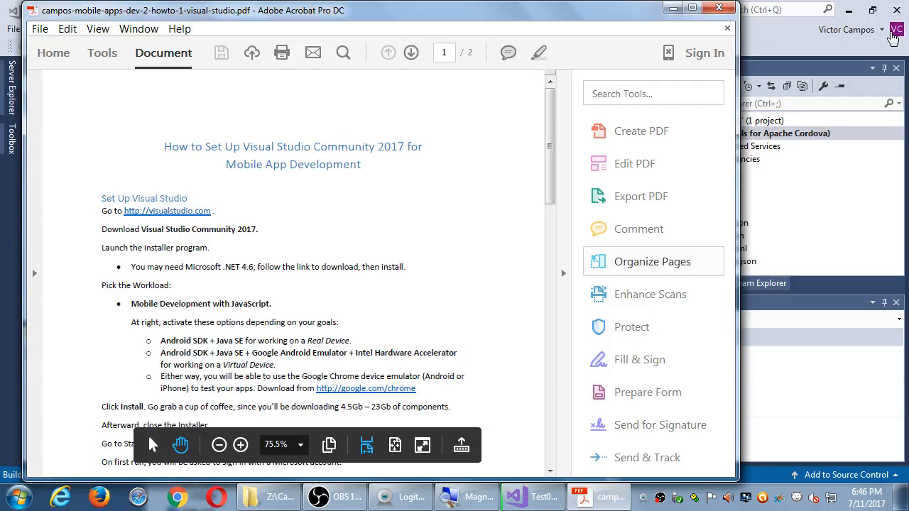
{"action": "left_click", "coordinate": [531, 497]}
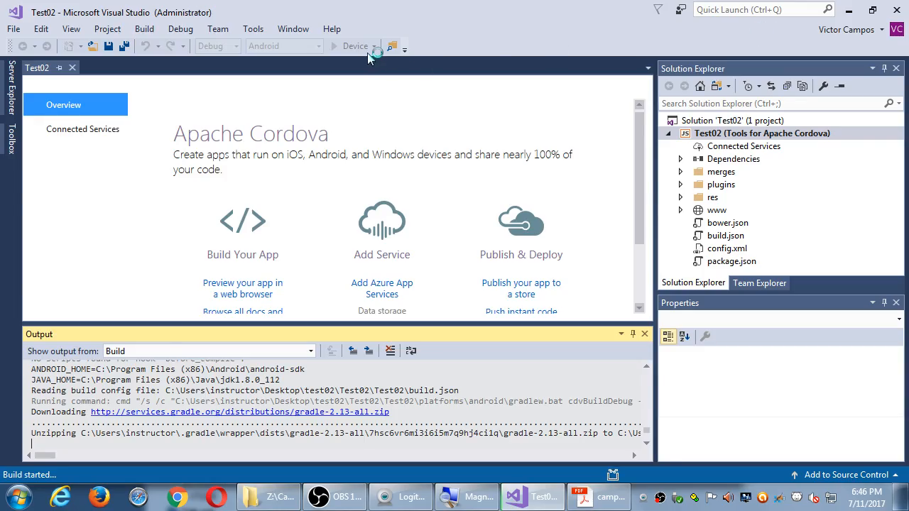